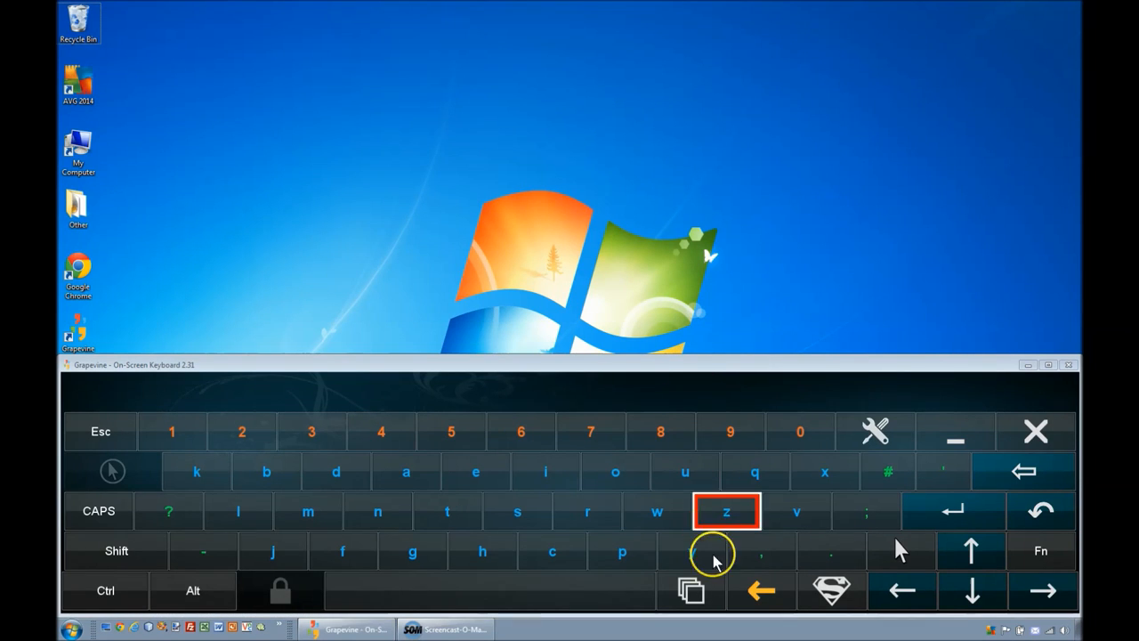
Switch the keyboard from letter keys to the Shortcuts categories page.
click(831, 590)
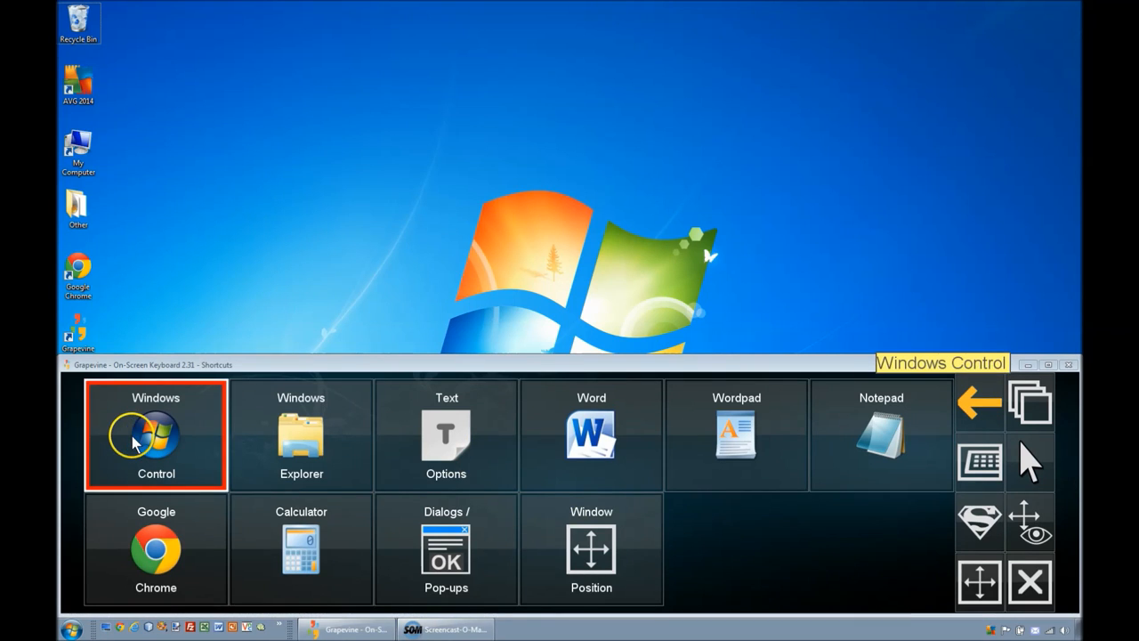
click(156, 434)
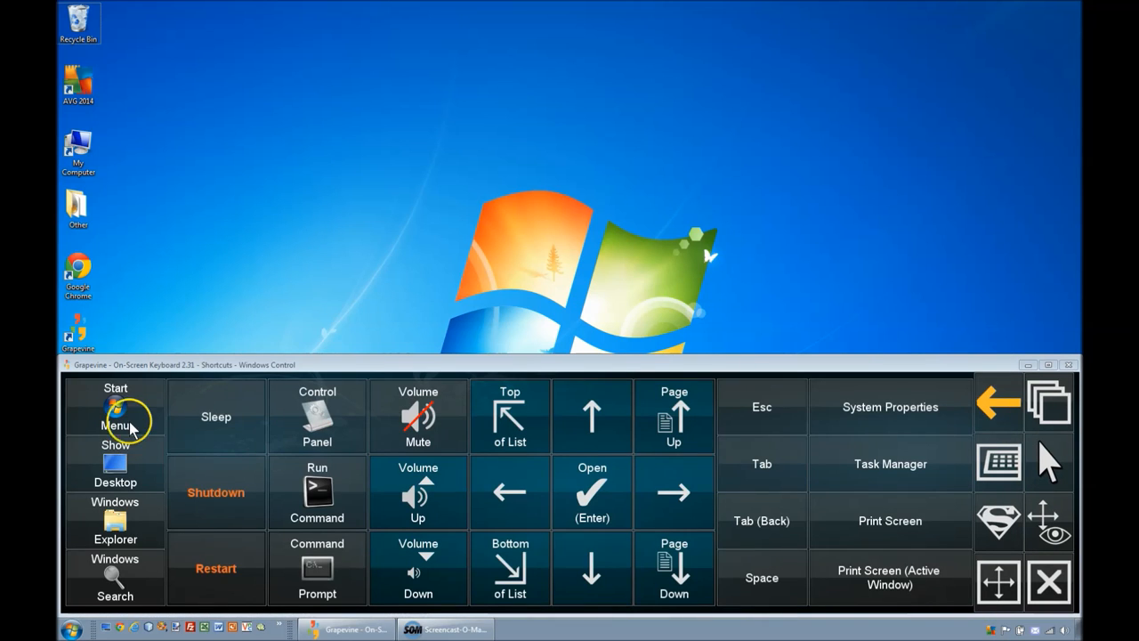
mouse_move(114, 408)
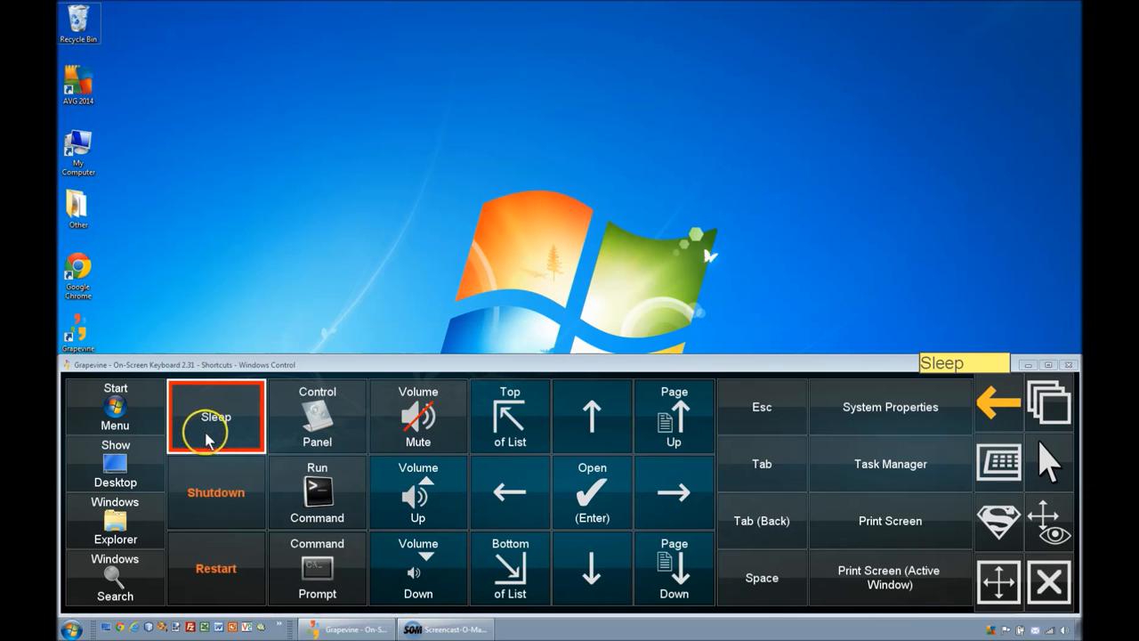
click(216, 568)
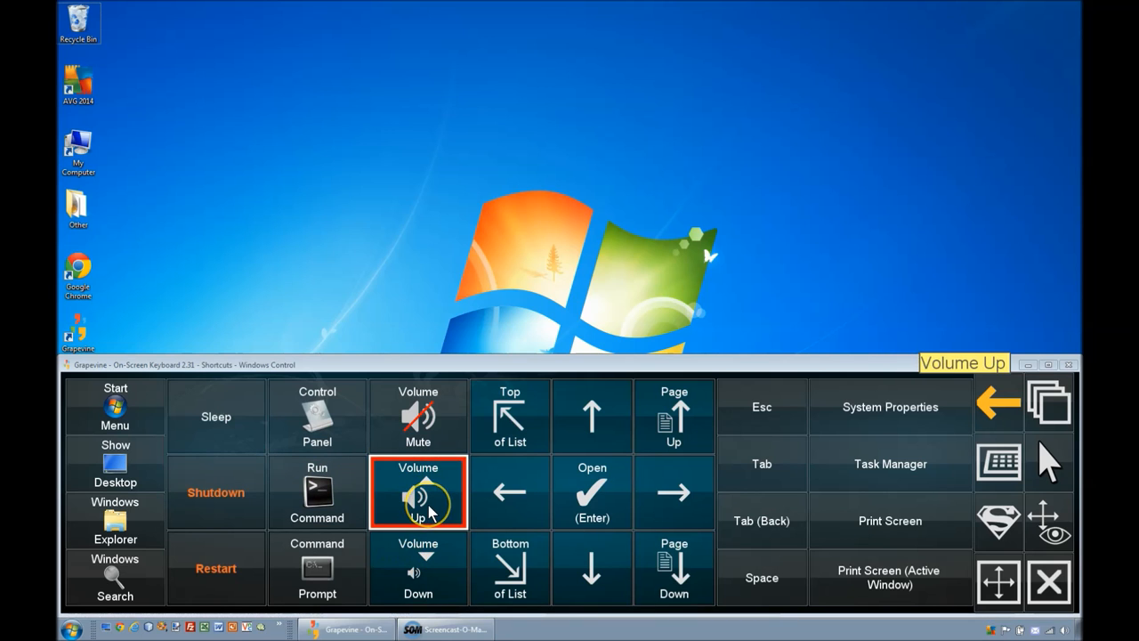
click(890, 406)
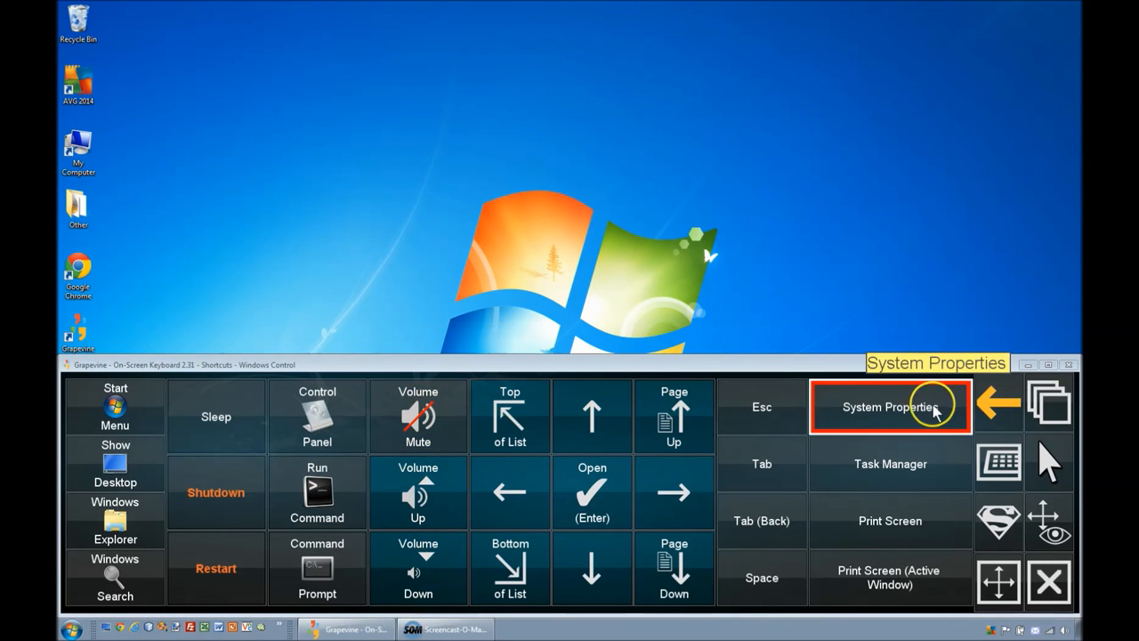
click(998, 402)
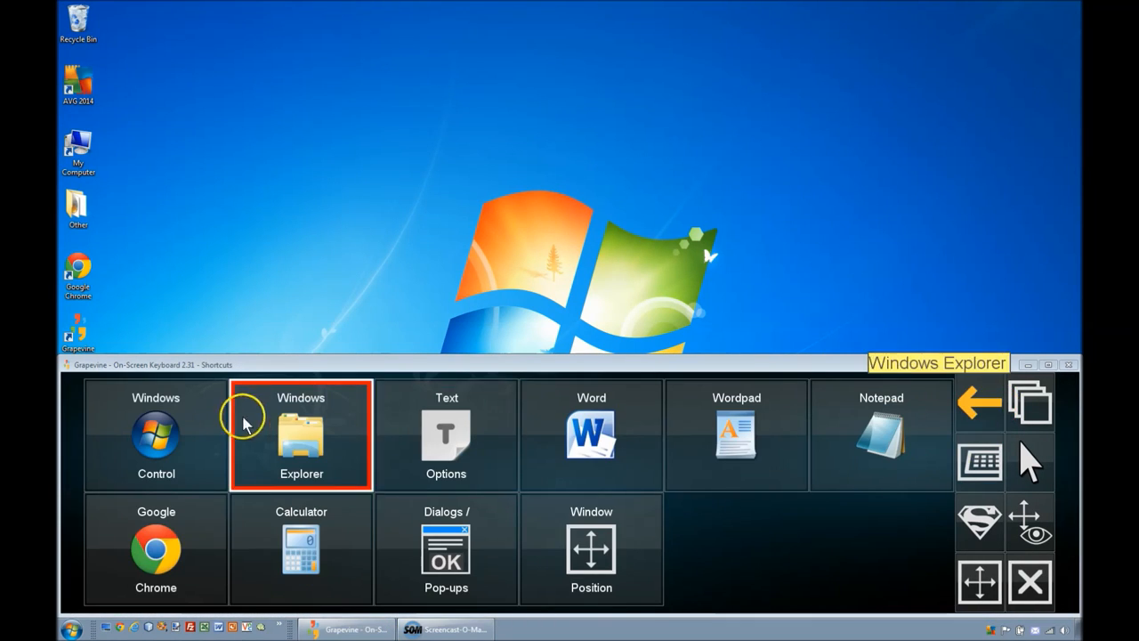
Start Windows Explorer from its shortcuts and auto-fit the Computer window above the keyboard.
click(301, 436)
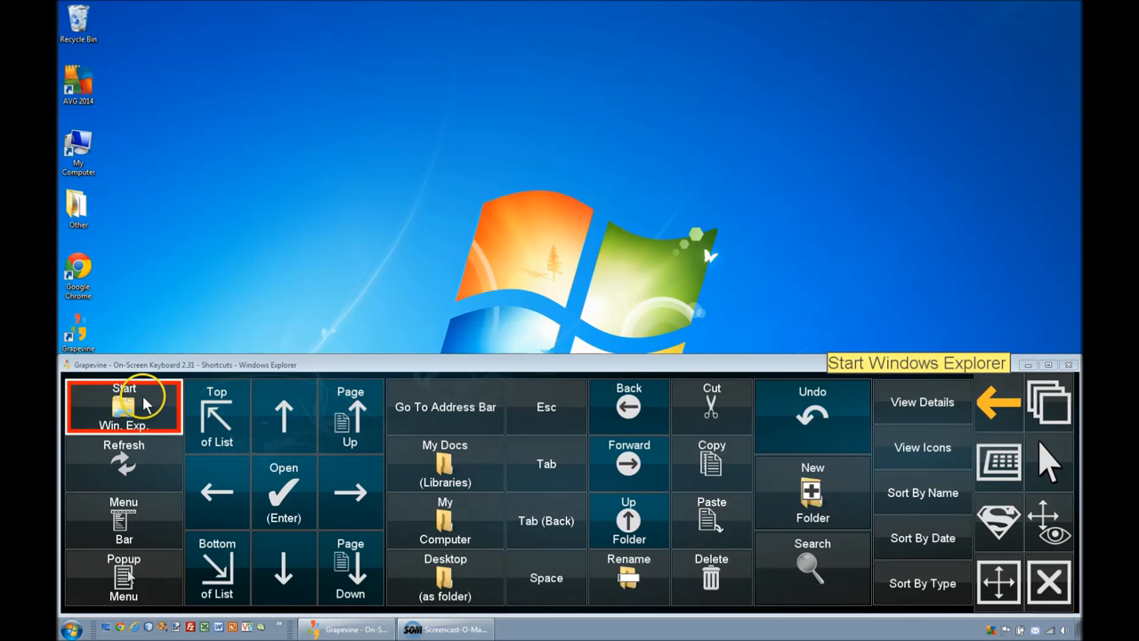
click(123, 402)
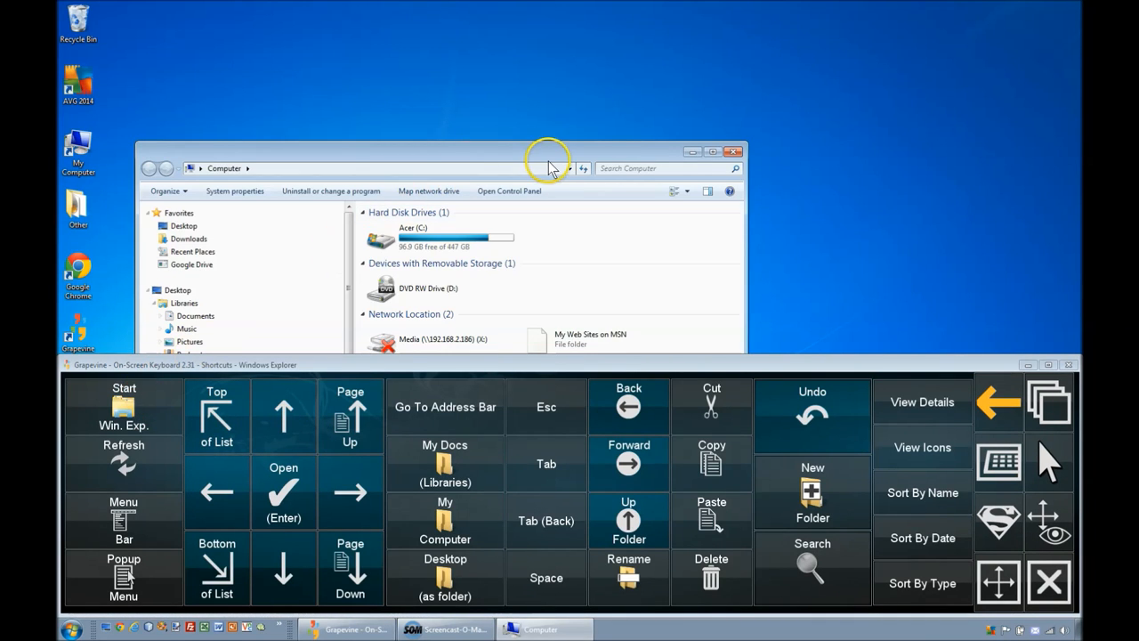
mouse_move(1050, 520)
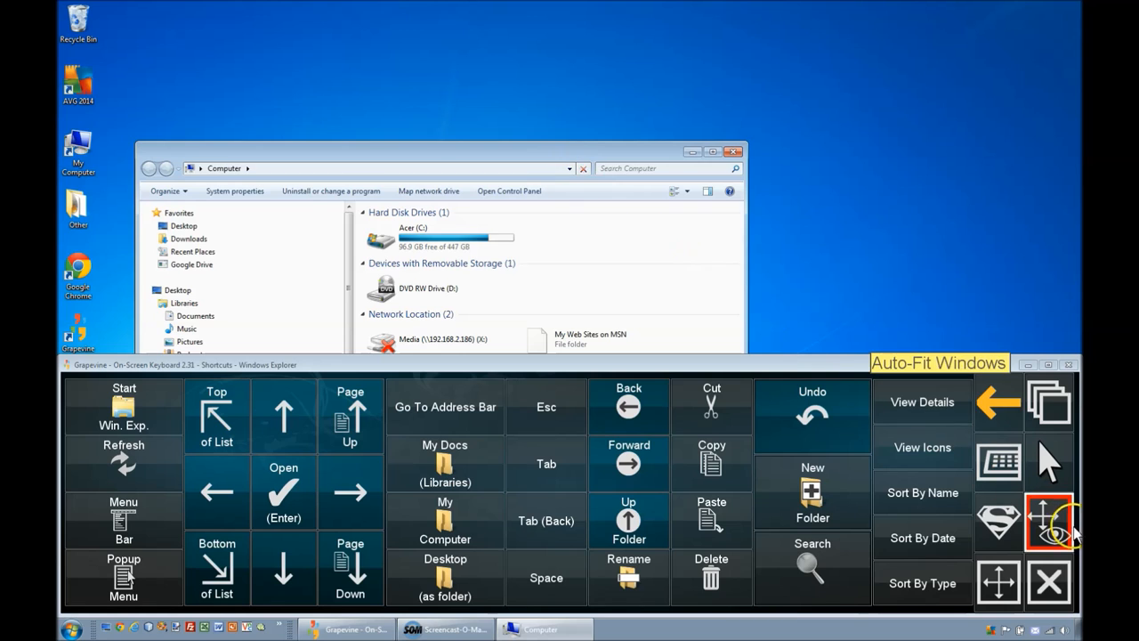
click(1048, 523)
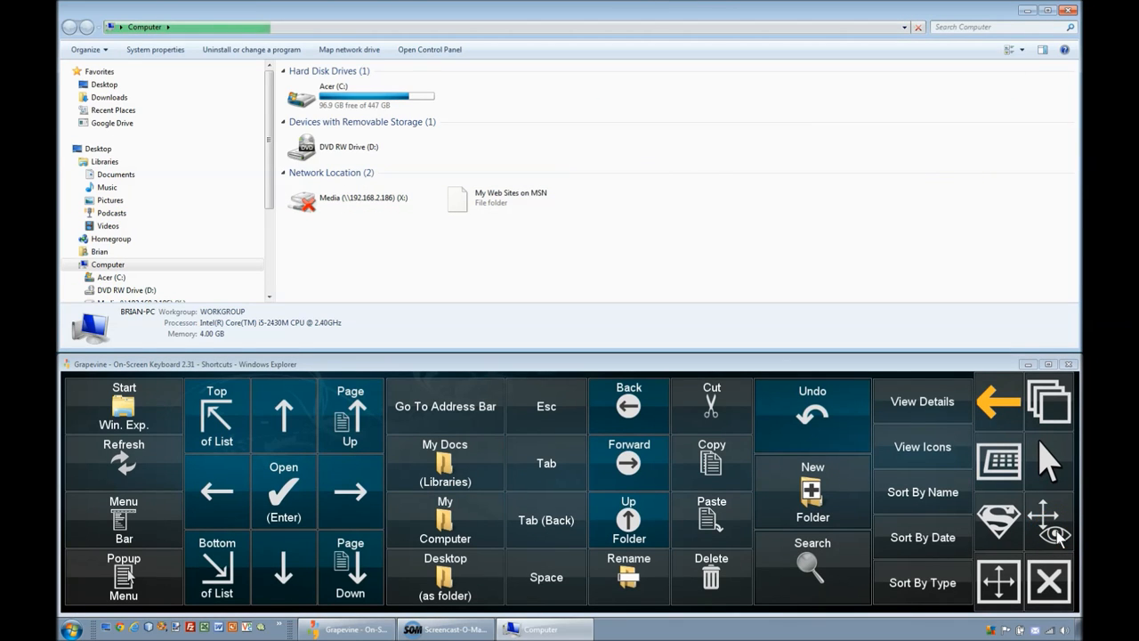
mouse_move(1057, 534)
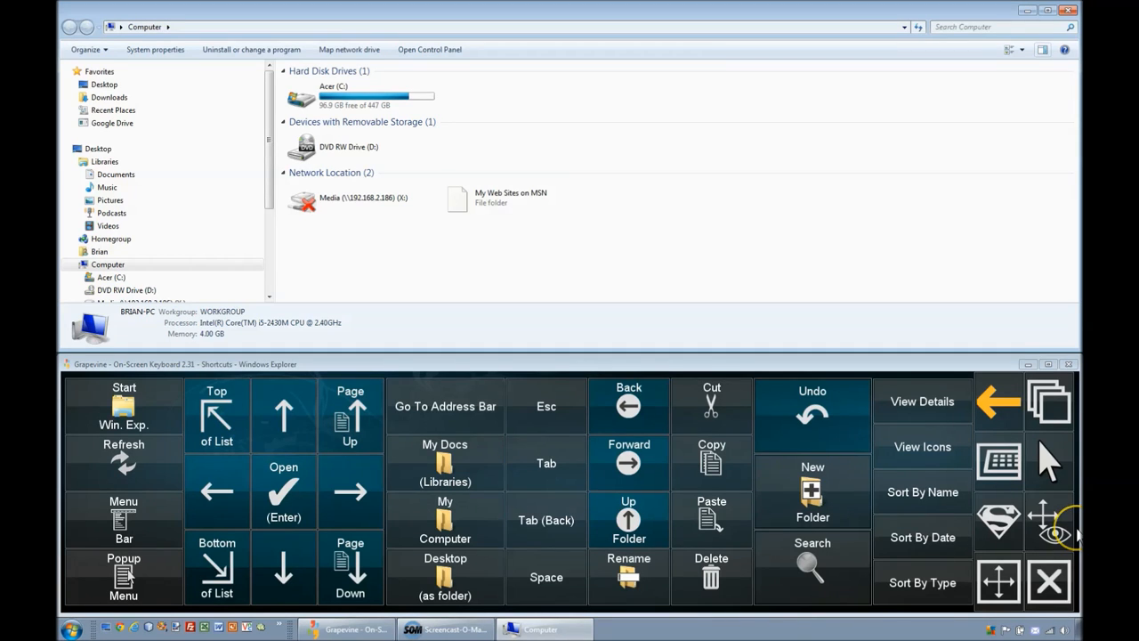
mouse_move(1049, 584)
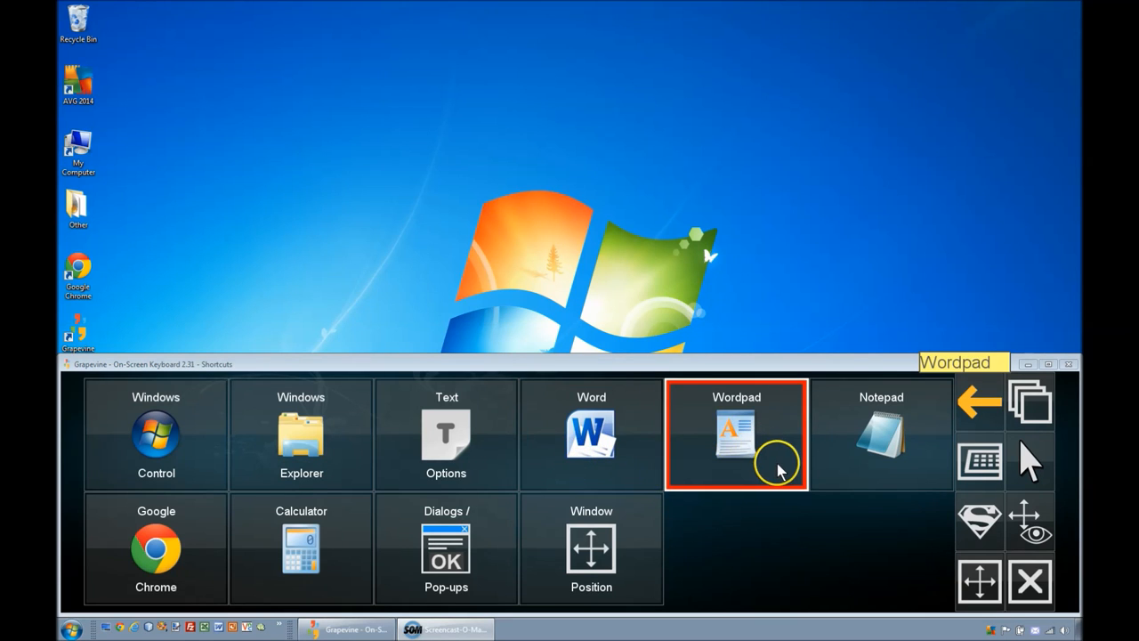
click(737, 434)
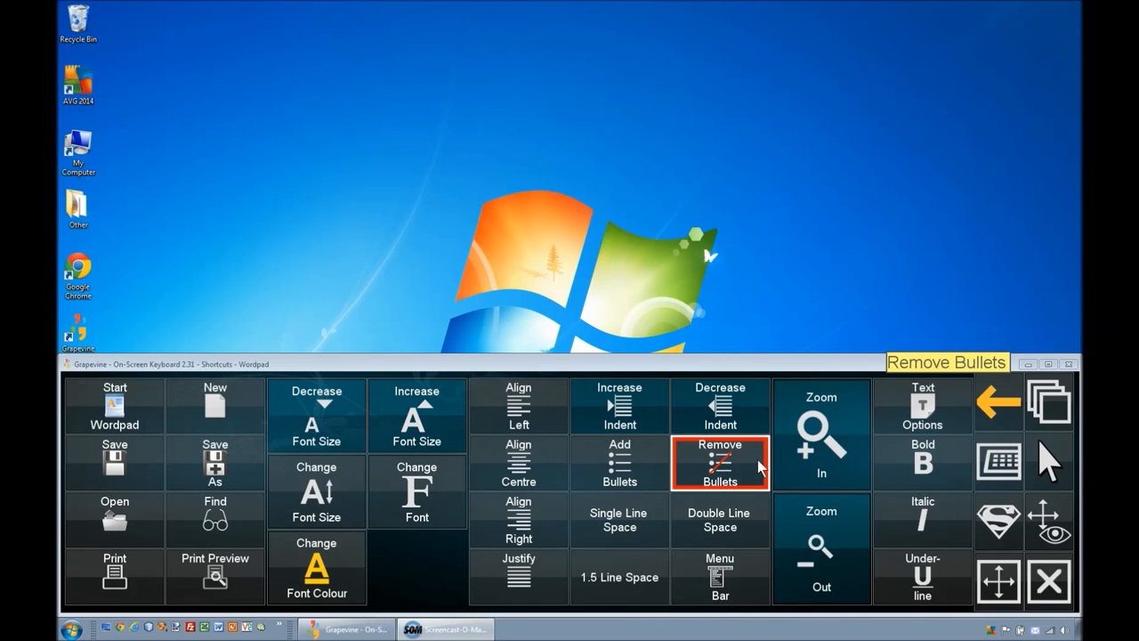
click(719, 463)
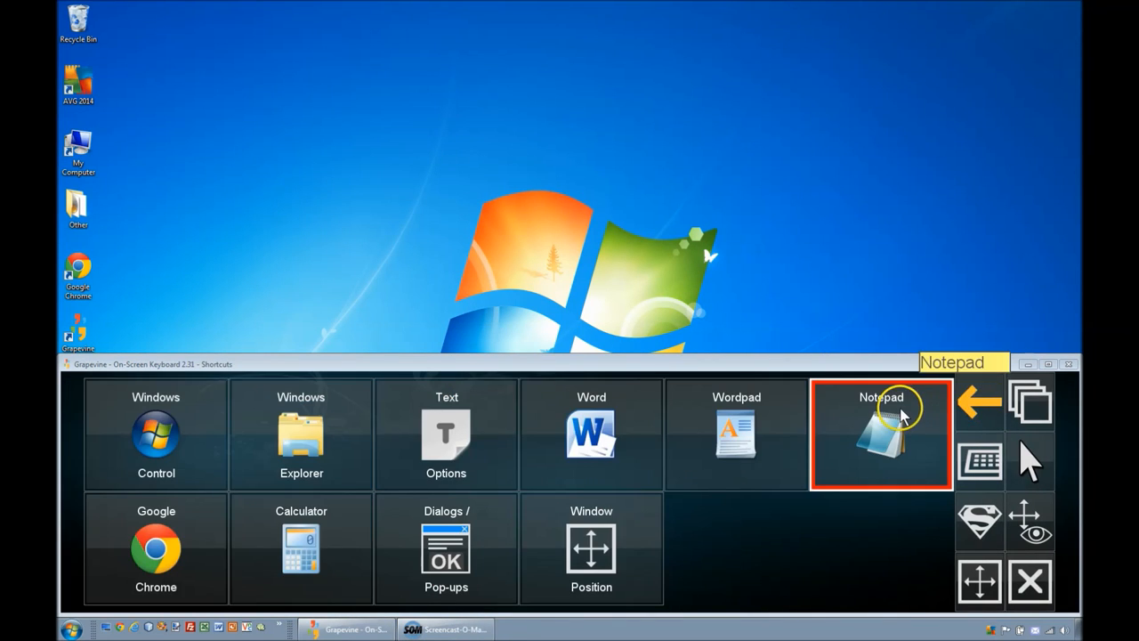
Visit the Notepad shortcuts, then show the Calculator shortcuts with number and operator keys.
click(881, 436)
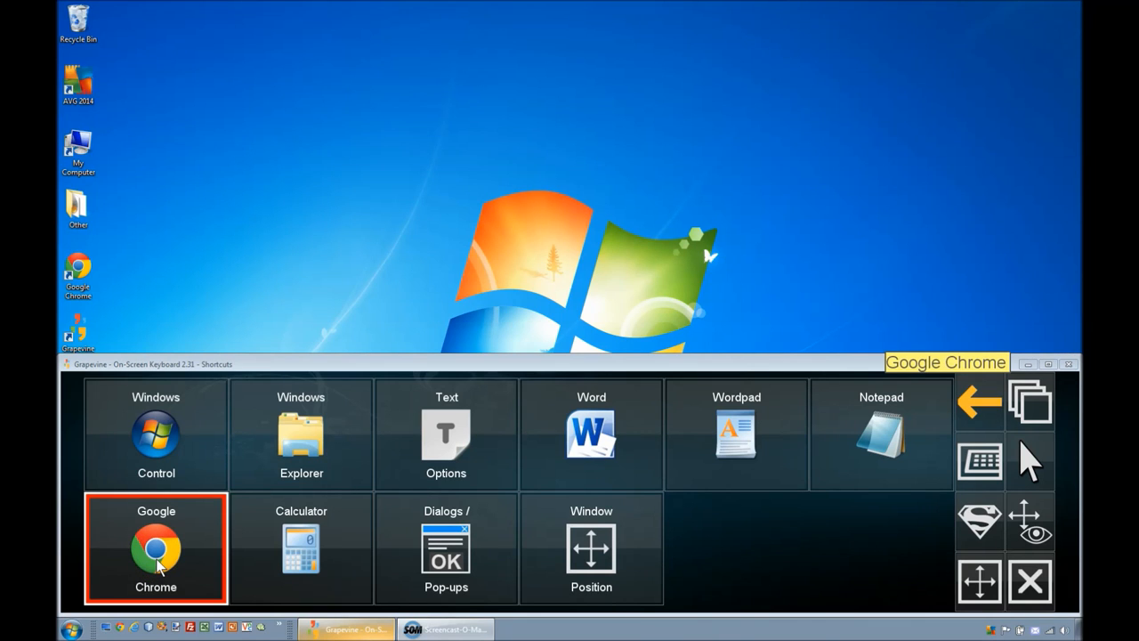
click(301, 547)
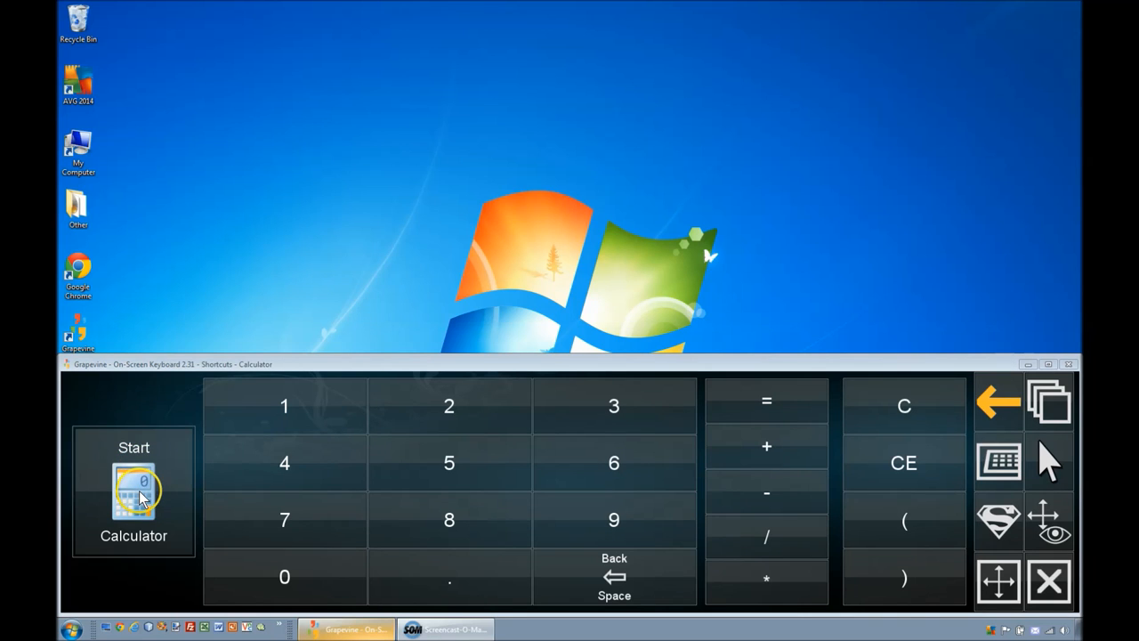
Start Calculator, compute a result of 3, and go back to the Shortcuts categories.
click(134, 492)
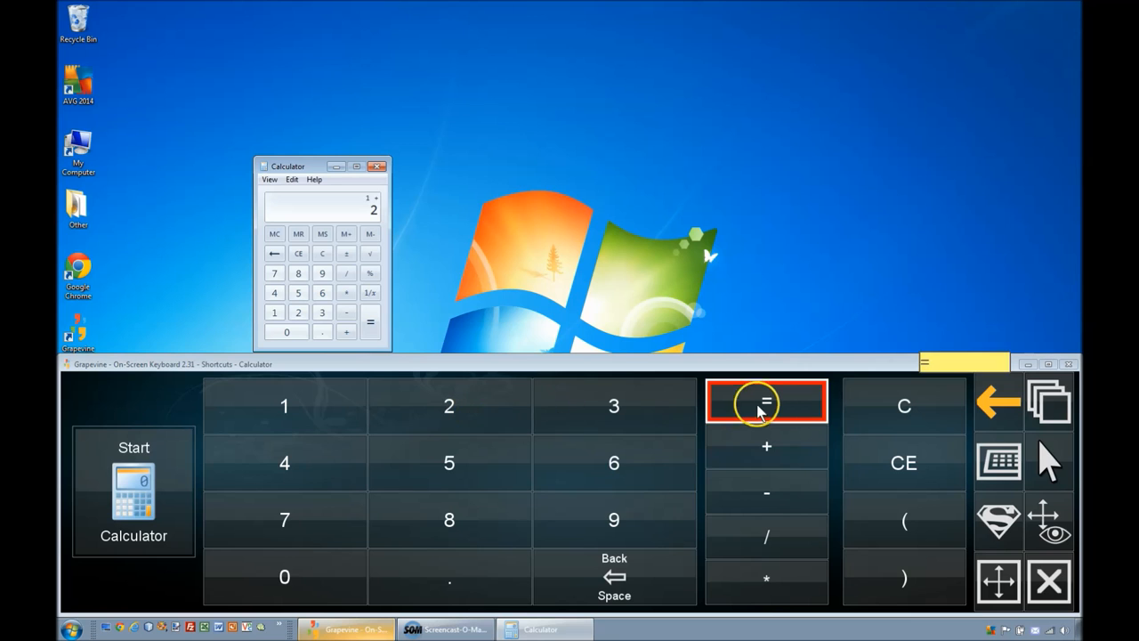
click(765, 402)
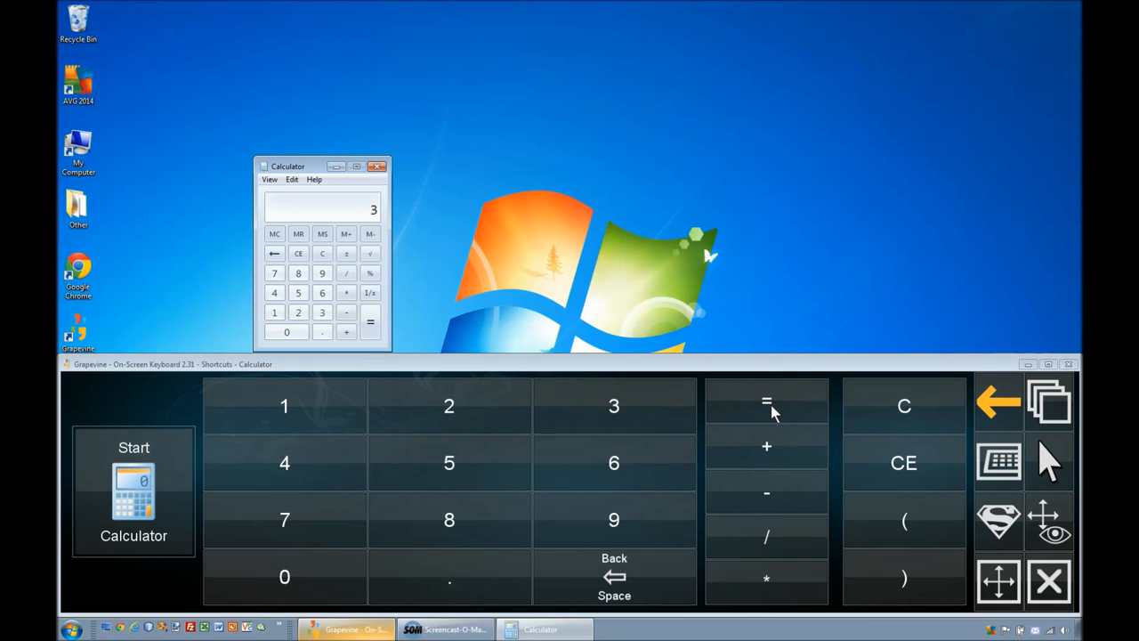
click(997, 459)
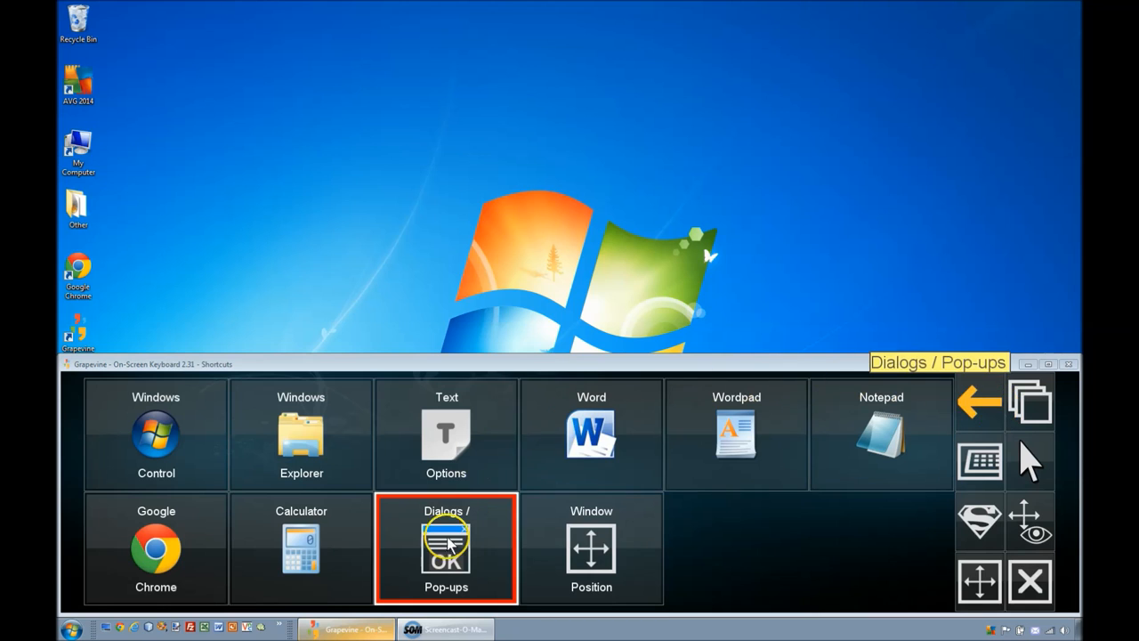
Show the Dialogs / Pop-ups shortcuts and use its dialog keys on Word's Options dialog.
click(445, 549)
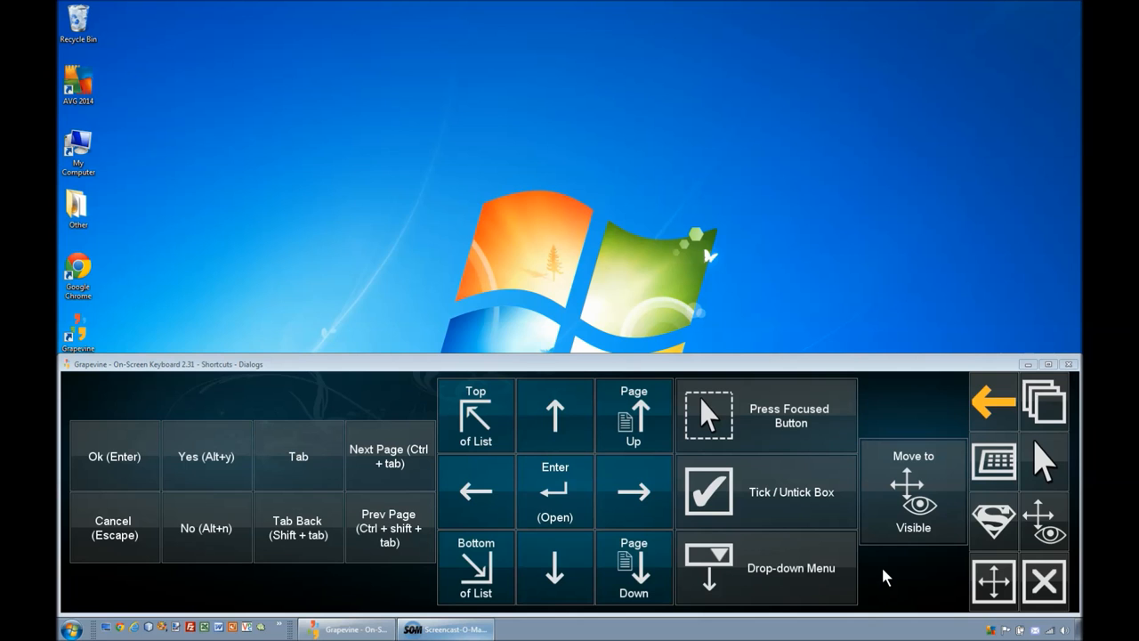
click(113, 455)
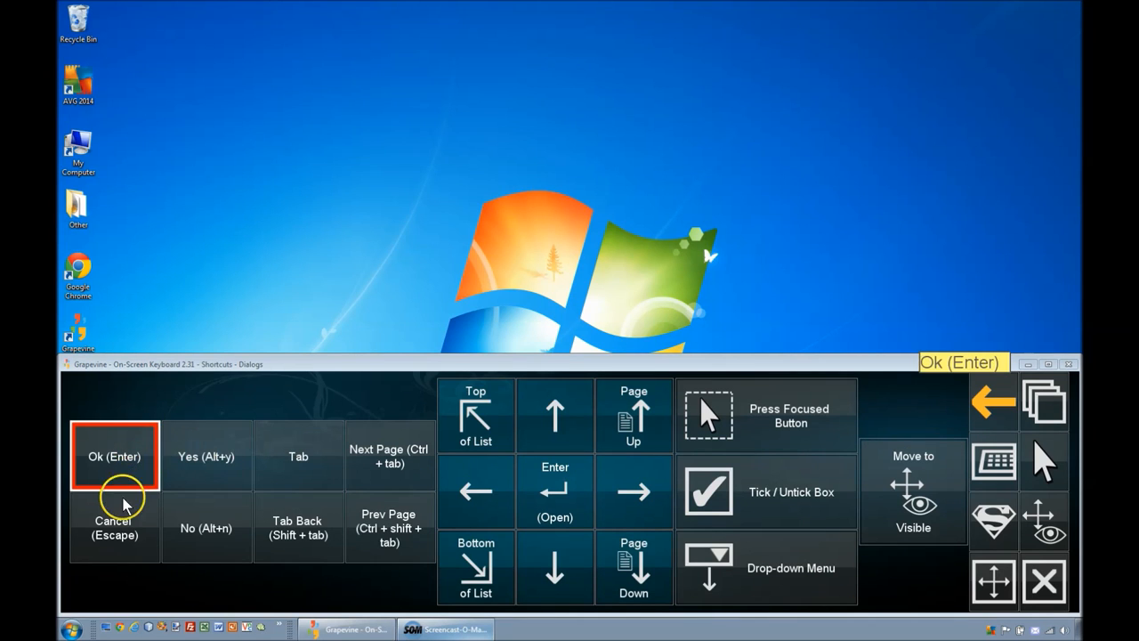
click(207, 527)
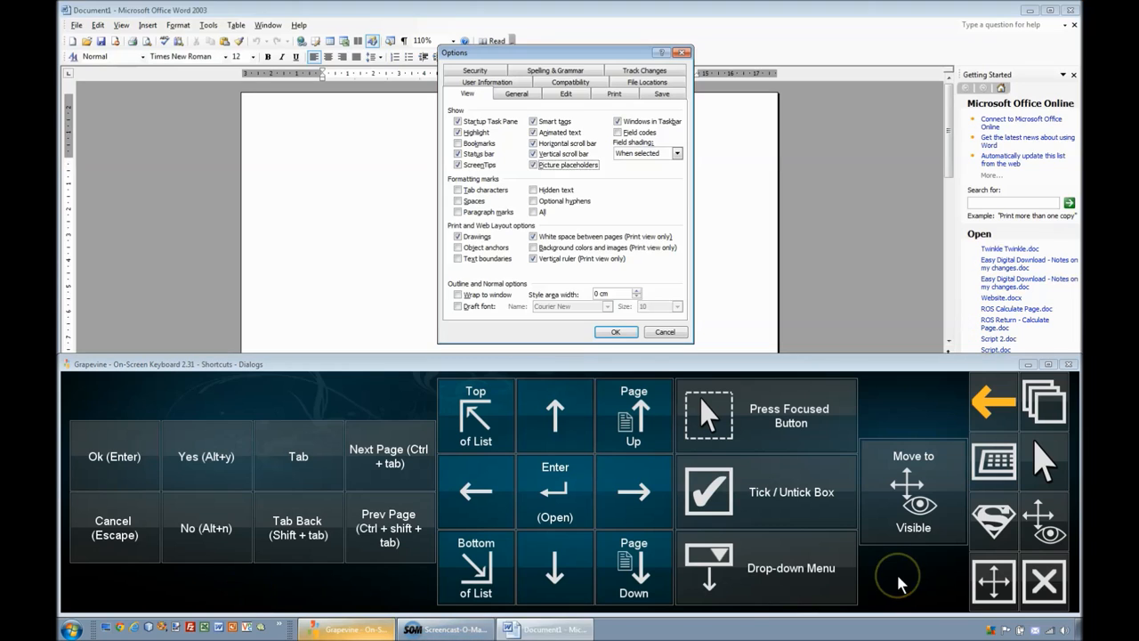
mouse_move(900, 584)
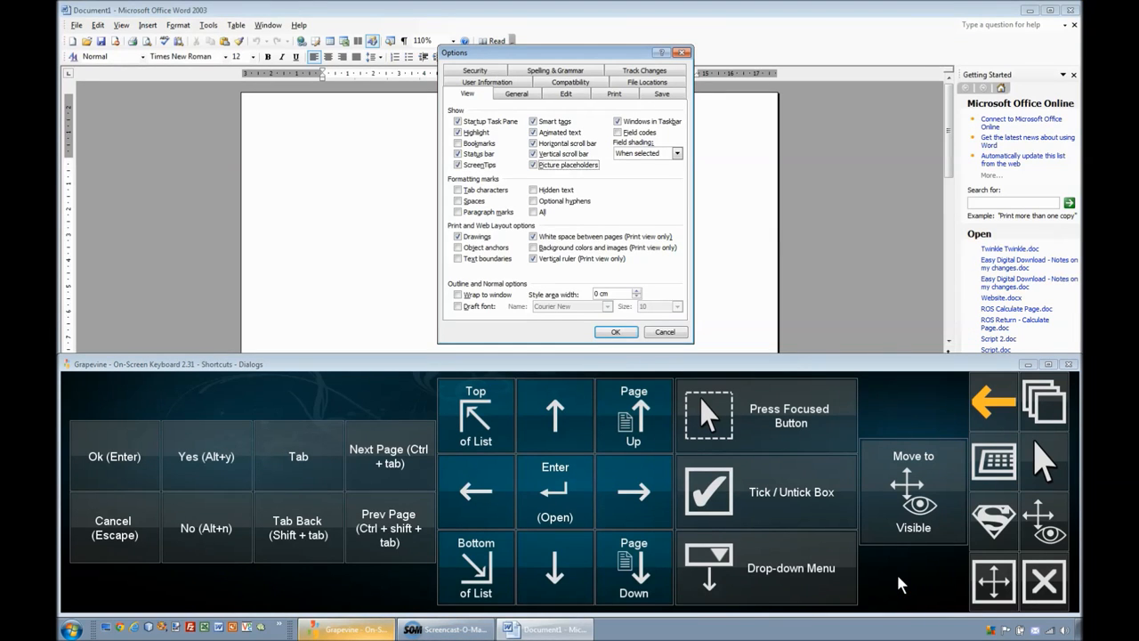